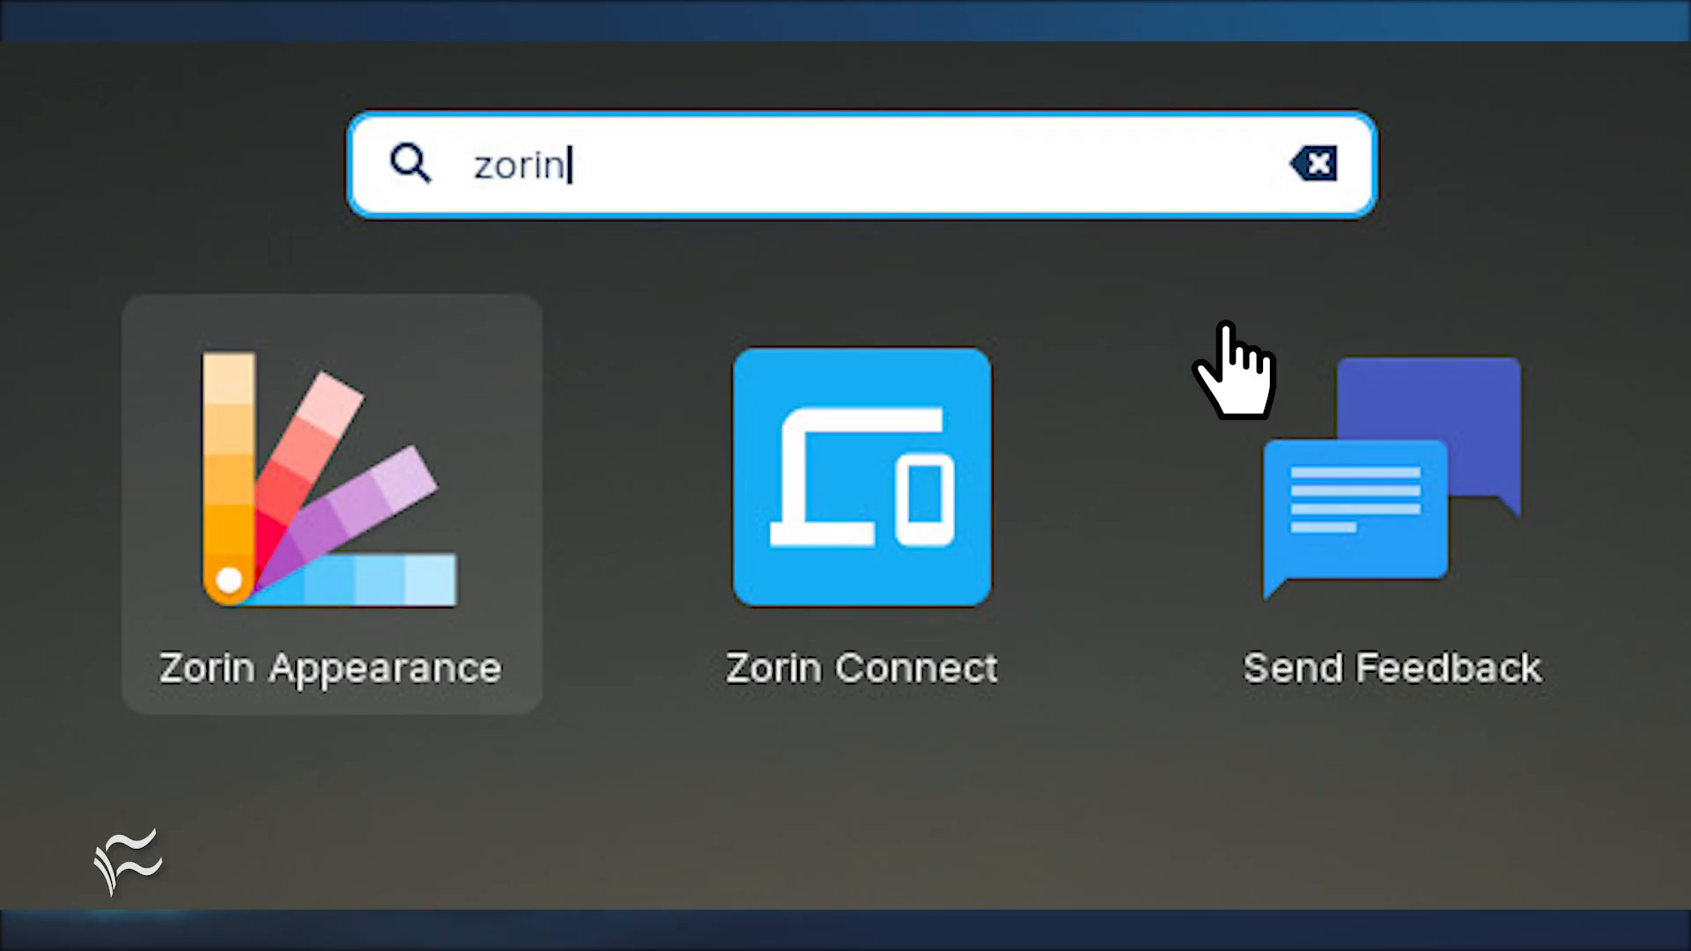
pyautogui.moveTo(421, 199)
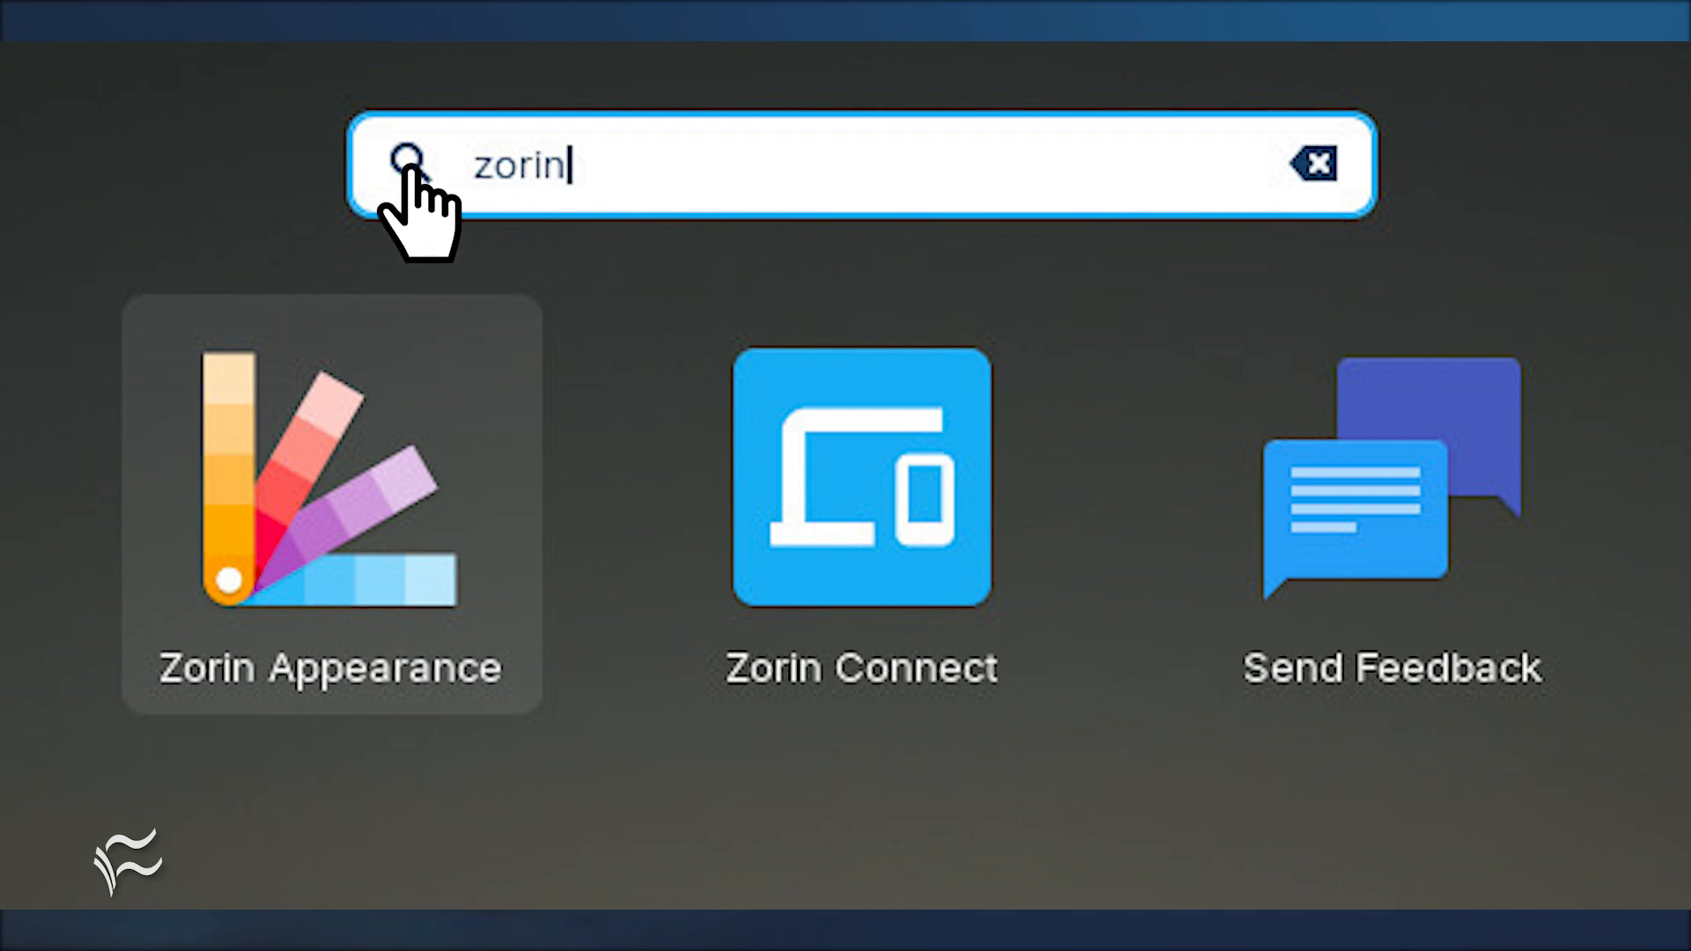
# - Launch Zorin Connect from the app menu search results for 'zorin'
pyautogui.click(860, 487)
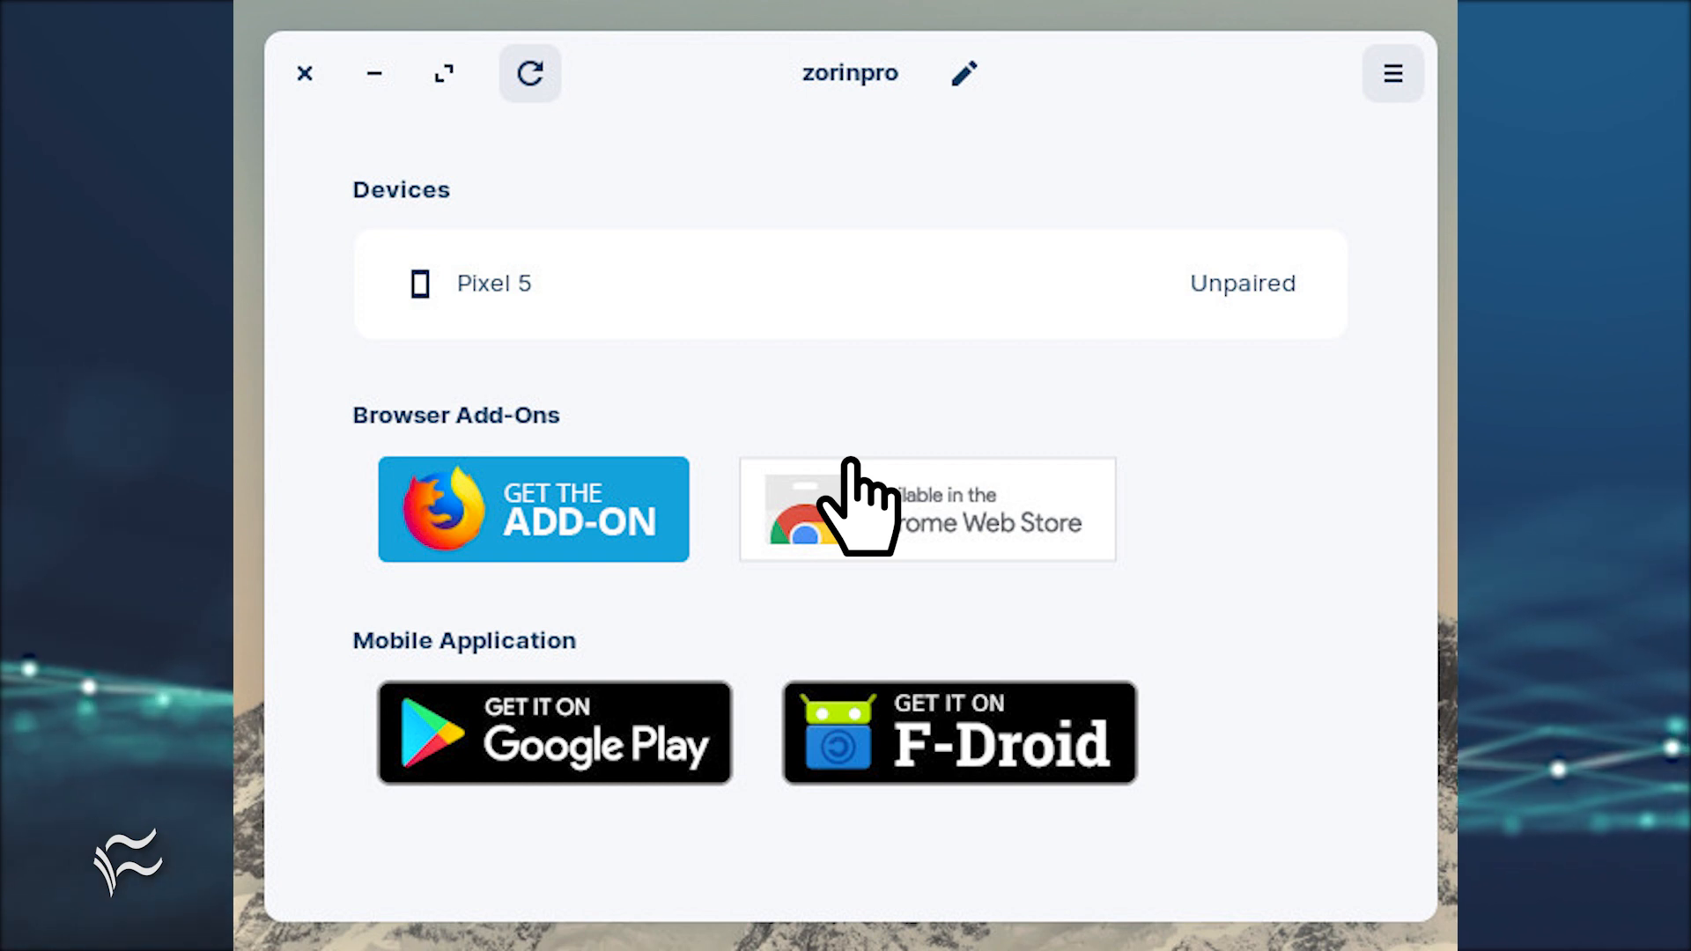
pyautogui.moveTo(498, 346)
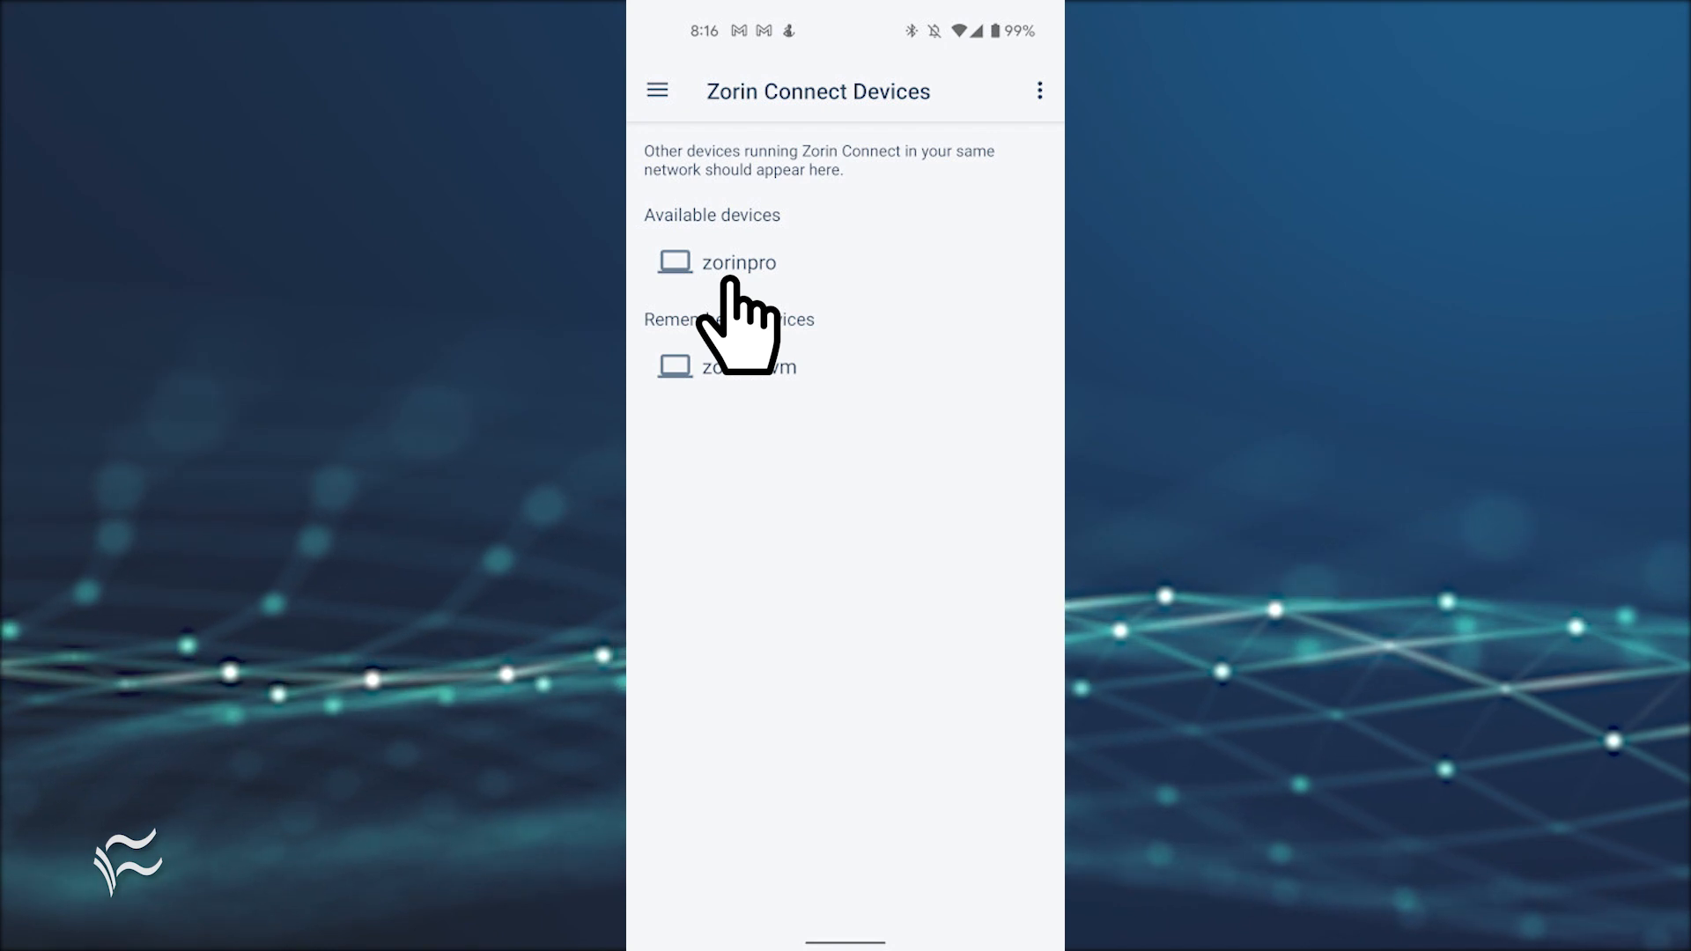
# - On the phone, request pairing with the zorinpro desktop from Available devices
pyautogui.click(747, 262)
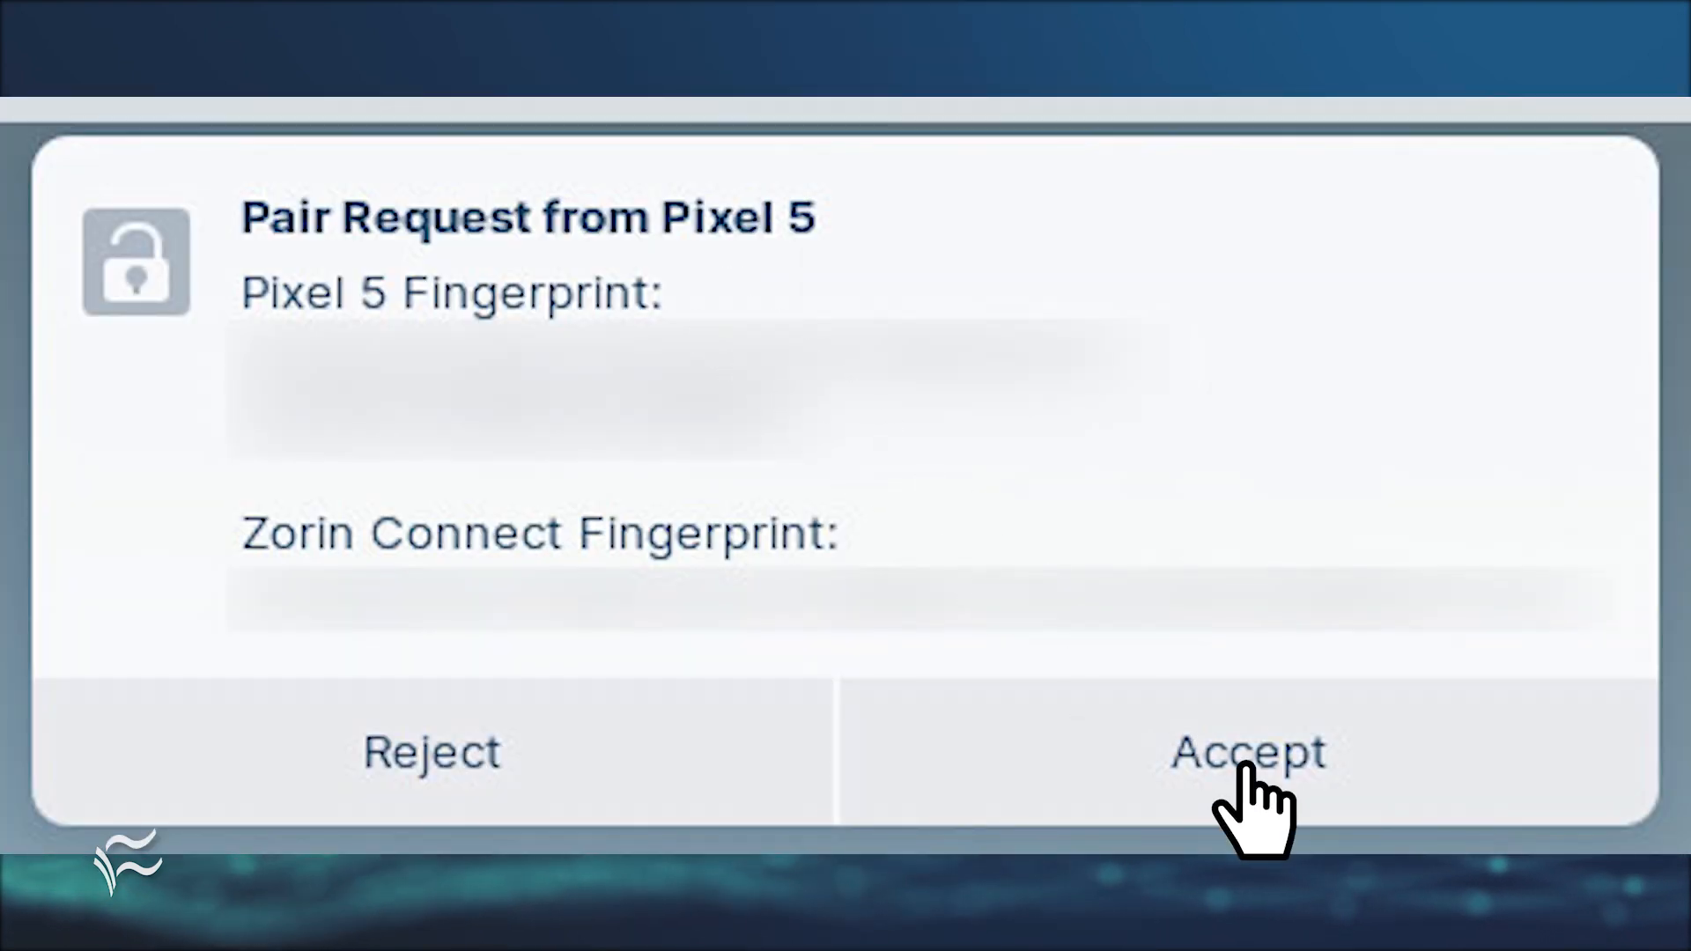
pyautogui.moveTo(976, 691)
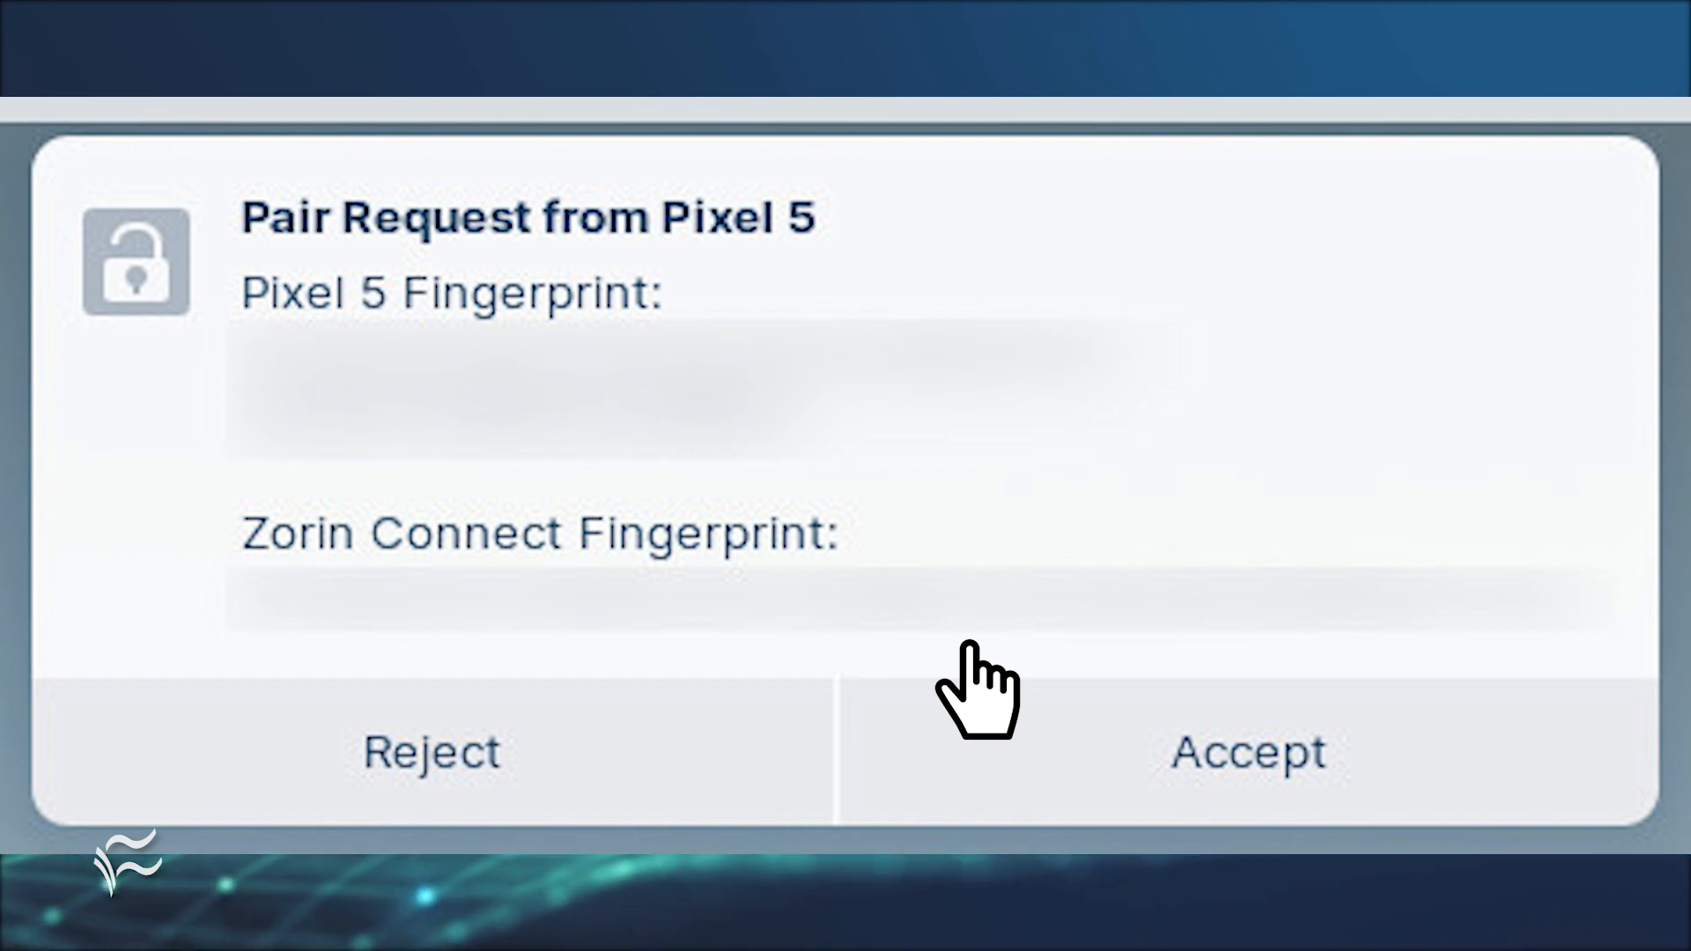
# - Accept the pair request from the Pixel 5 on the desktop
pyautogui.click(1247, 753)
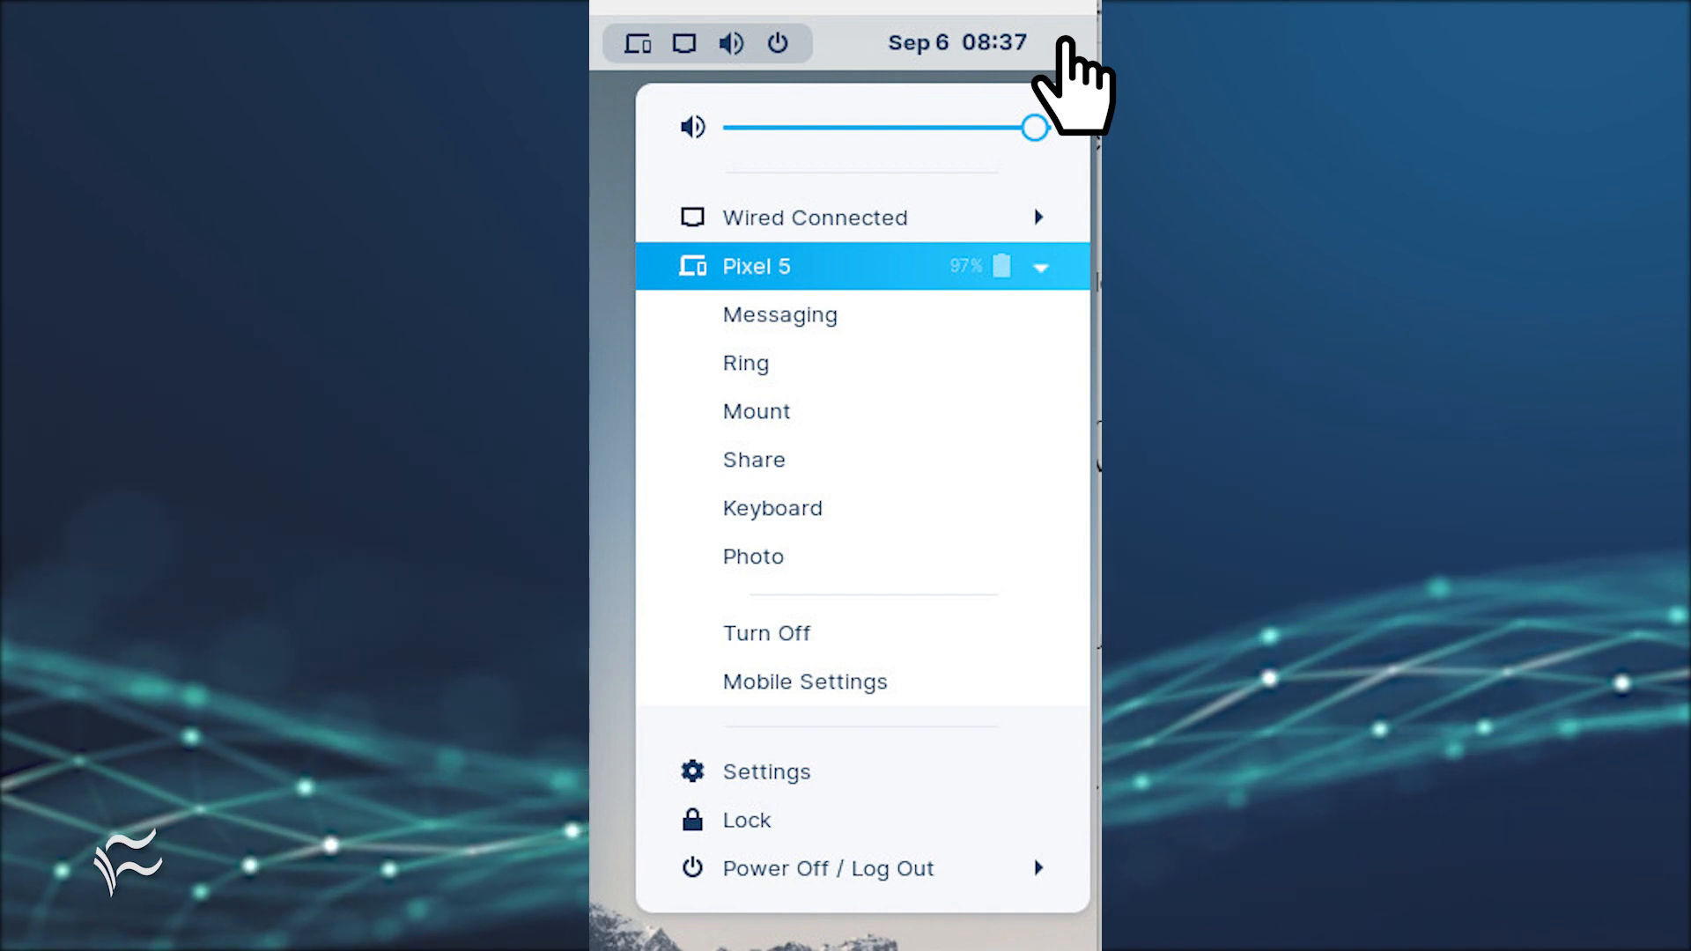
pyautogui.moveTo(766, 314)
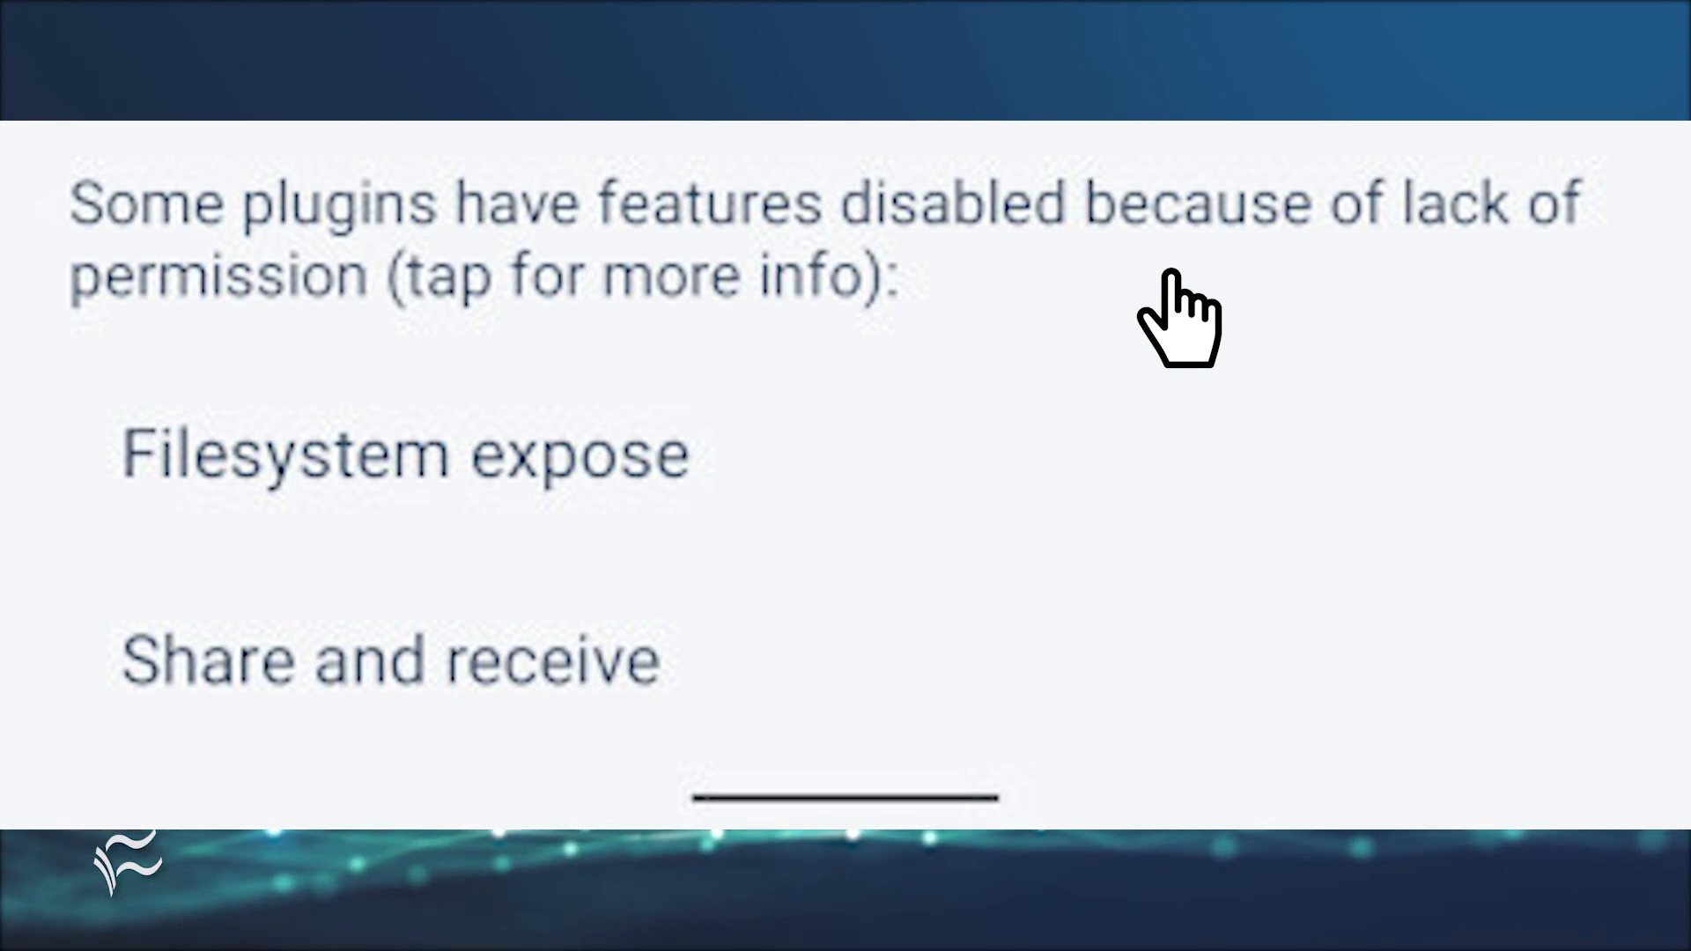
pyautogui.moveTo(682, 507)
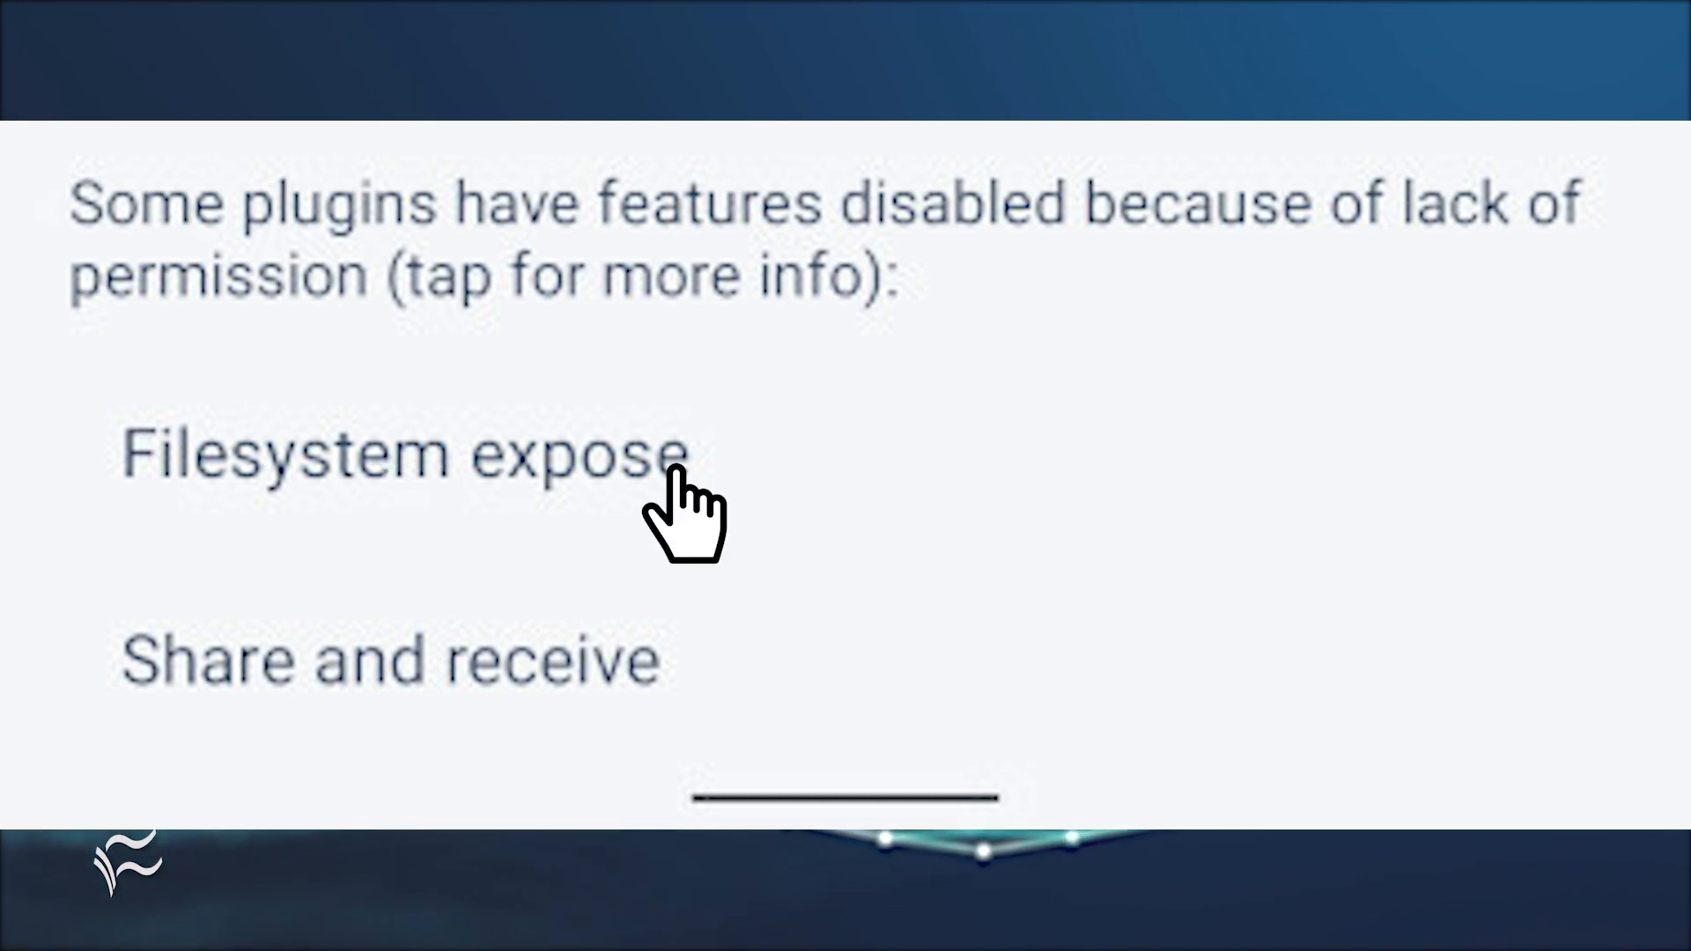
# - Open the Filesystem expose plugin settings from the permissions notice
pyautogui.click(405, 453)
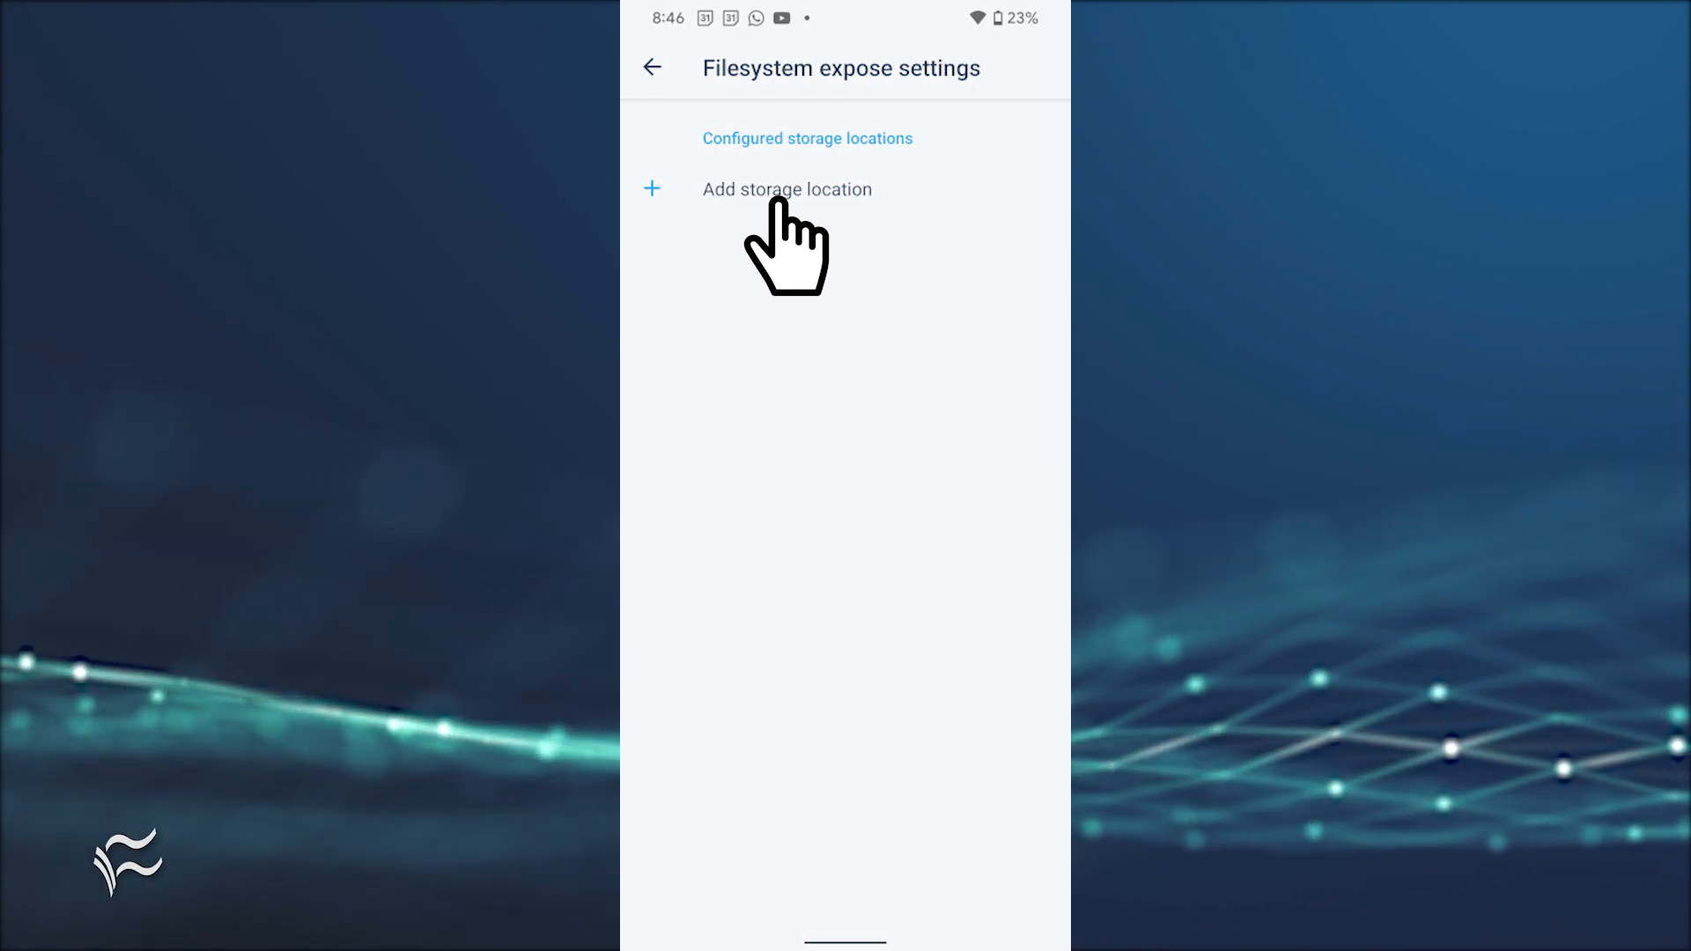
# - Begin adding a new storage location in Filesystem expose settings
pyautogui.click(788, 189)
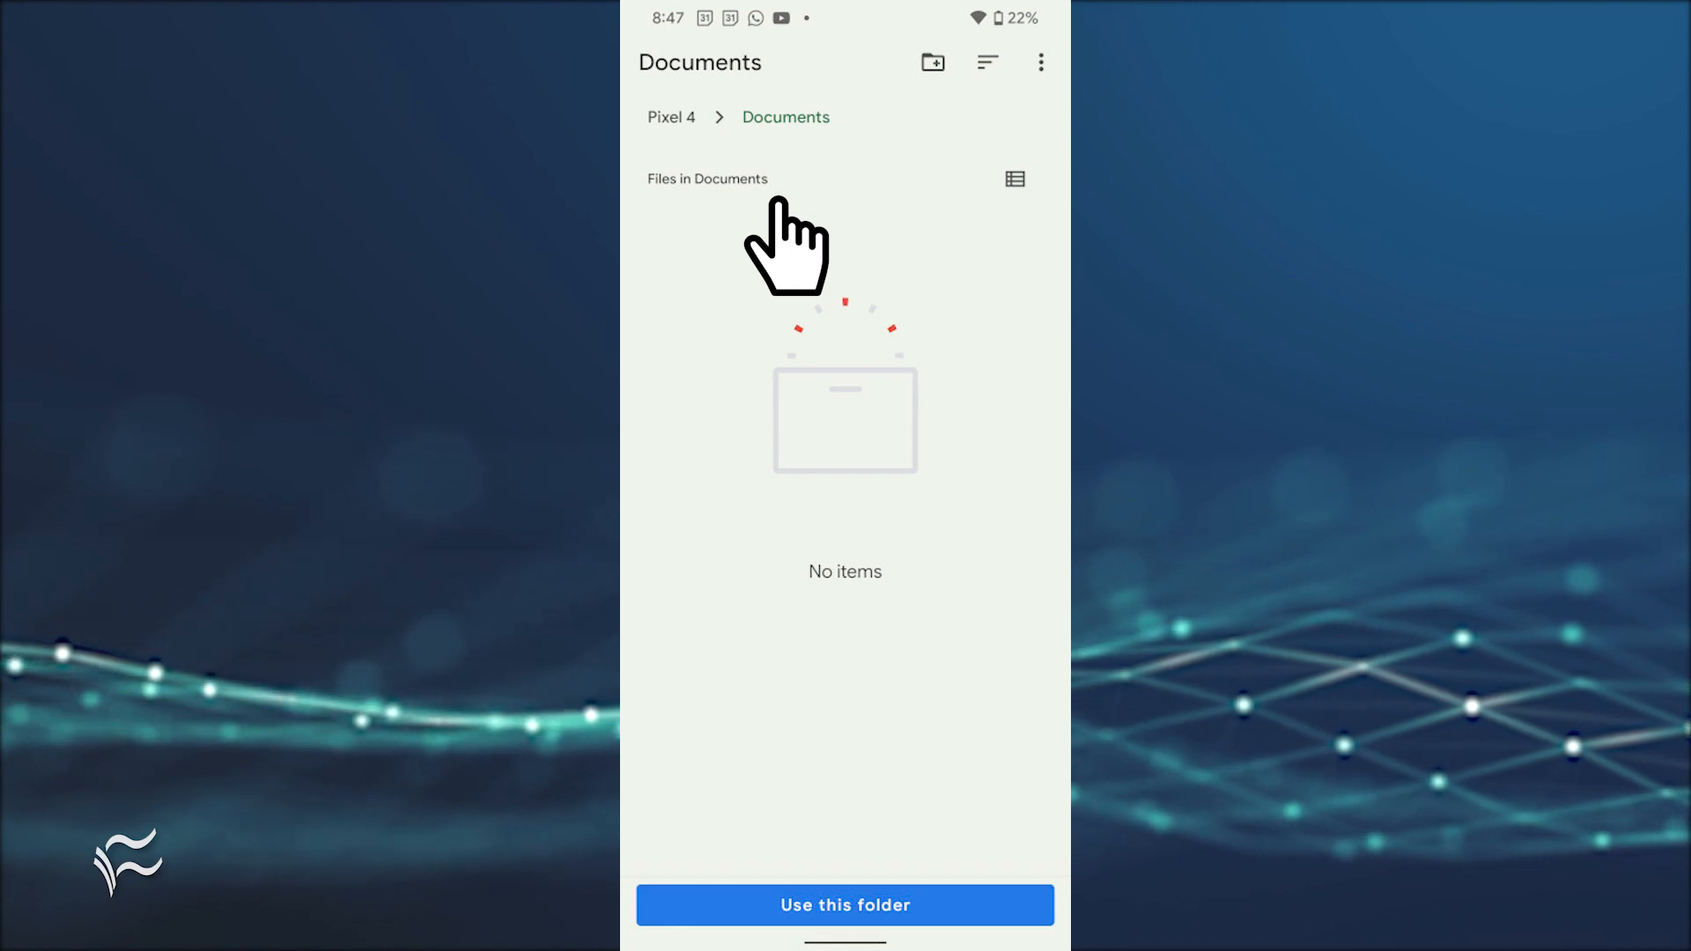